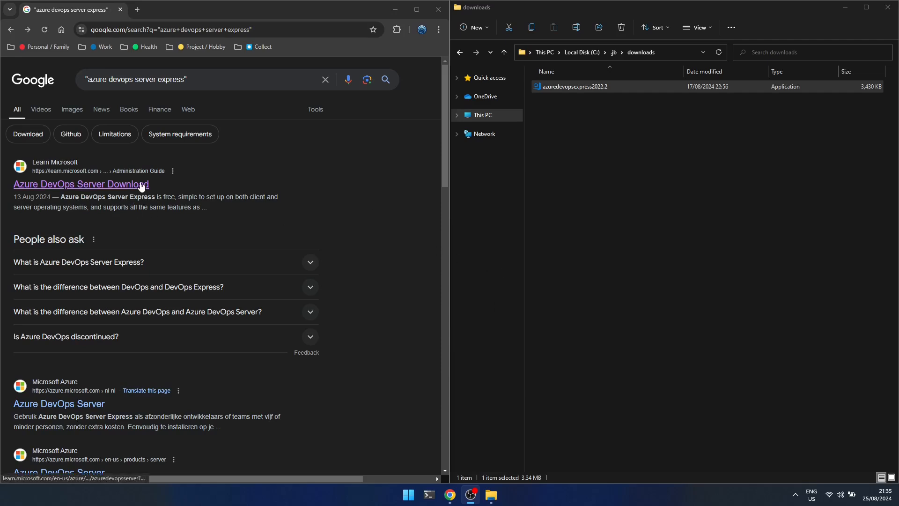
Read and highlight the Azure DevOps Server Express paragraph on the Downloads page, then select the downloaded installer.
{"action": "left_click", "coordinate": [81, 184]}
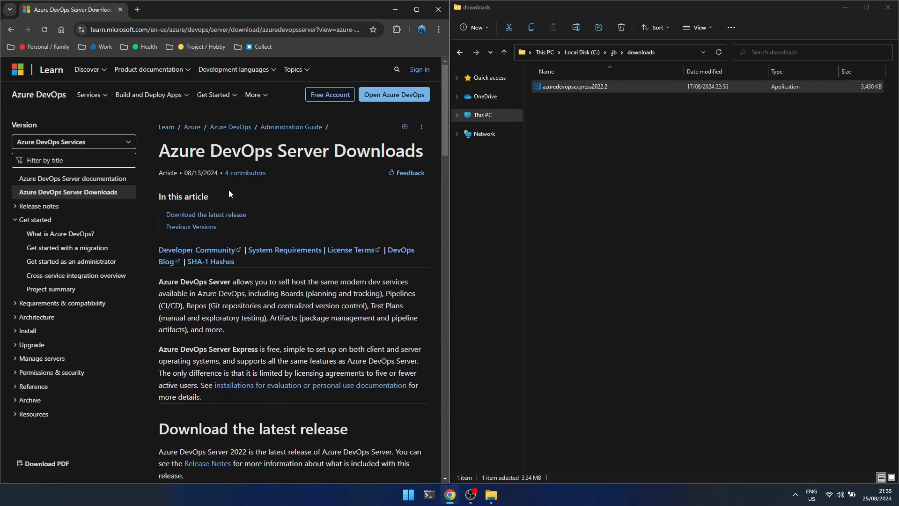
{"action": "scroll", "scroll_direction": "down", "scroll_amount": 3}
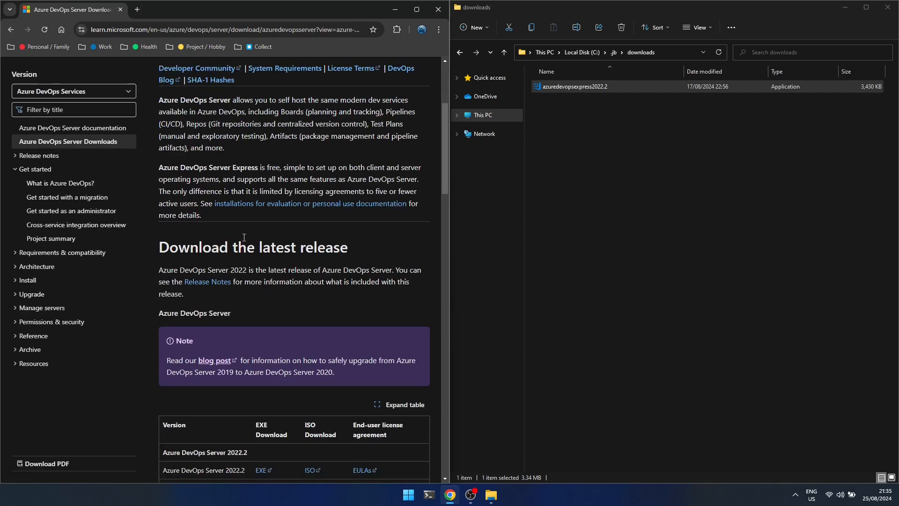
{"action": "scroll", "scroll_direction": "down", "scroll_amount": 3}
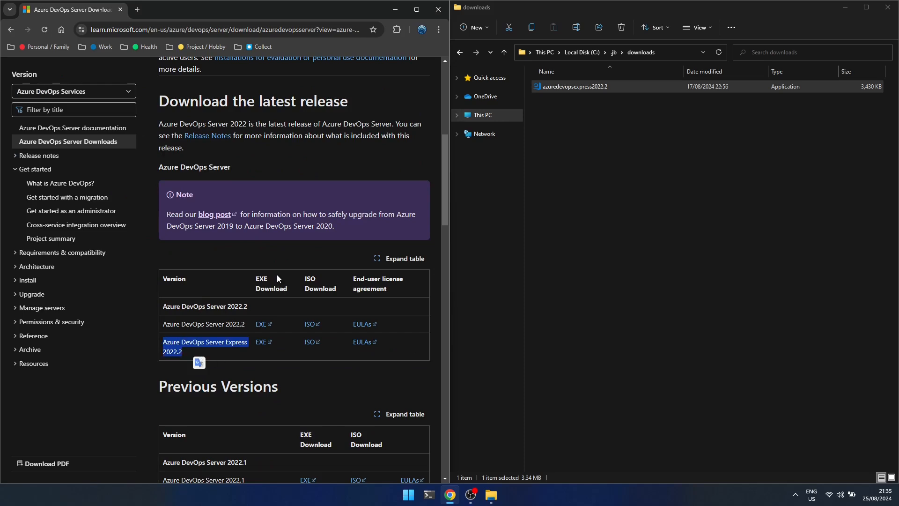
{"action": "mouse_move", "coordinate": [339, 165]}
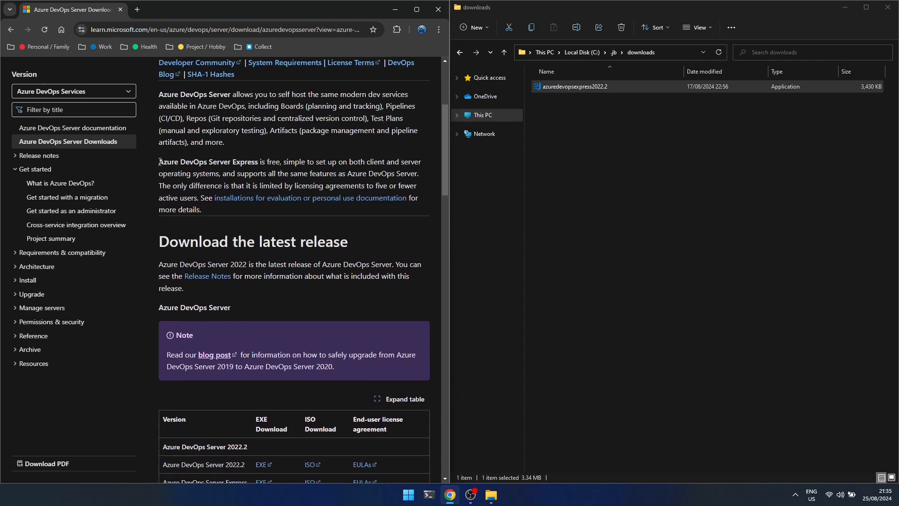
{"action": "left_click_drag", "start_coordinate": [159, 162], "coordinate": [201, 209]}
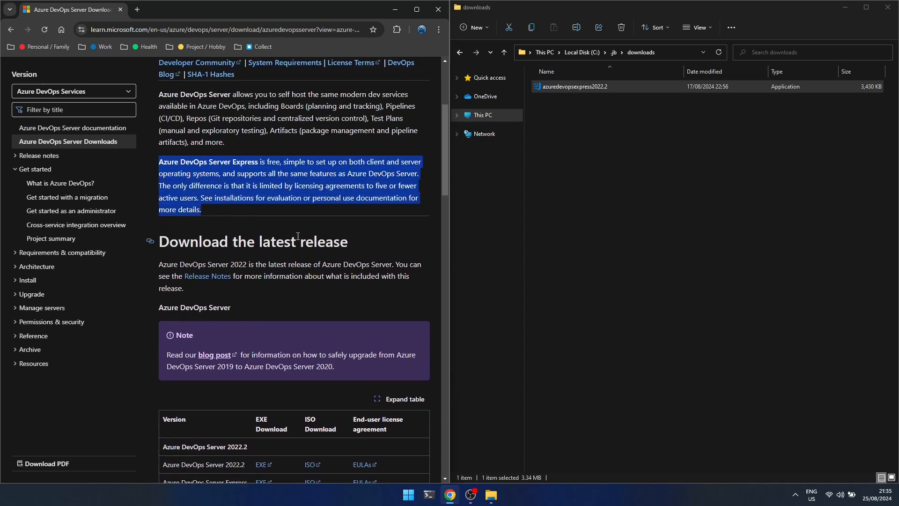
{"action": "left_click", "coordinate": [580, 86]}
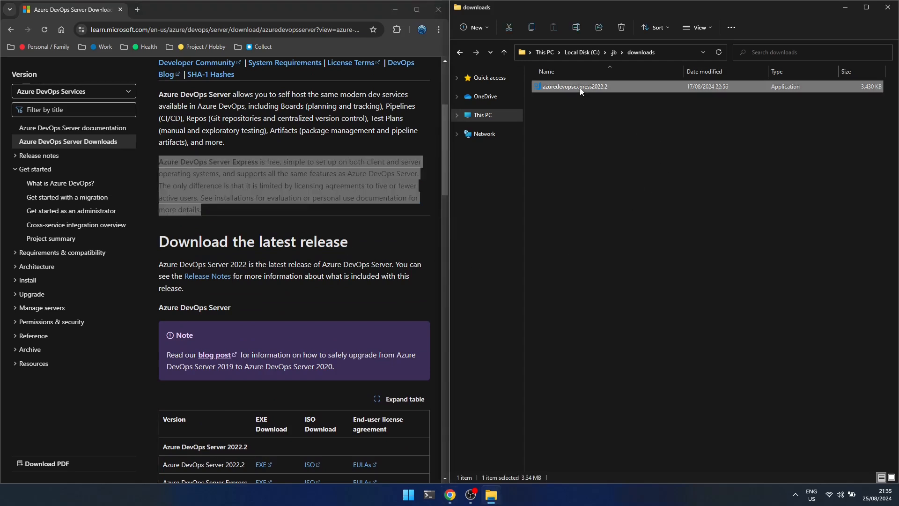
Install Azure DevOps Server Express 2022 Update 2 from azuredevopsexpress2022.2 to the default location.
{"action": "double_click", "coordinate": [575, 86]}
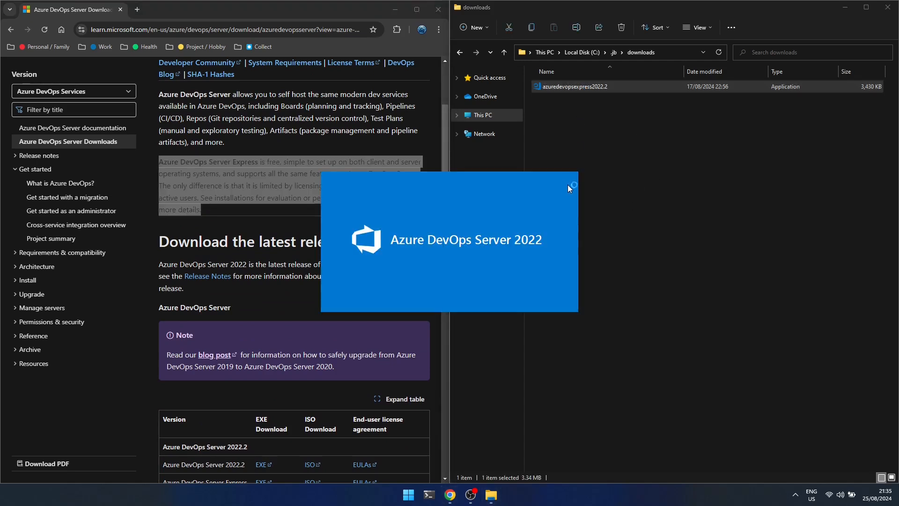
{"action": "left_click", "coordinate": [573, 184]}
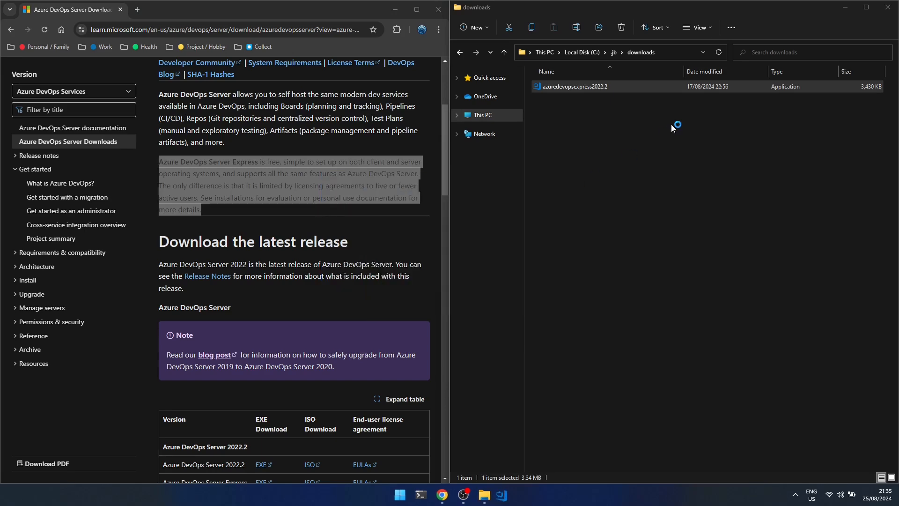
{"action": "double_click", "coordinate": [575, 86]}
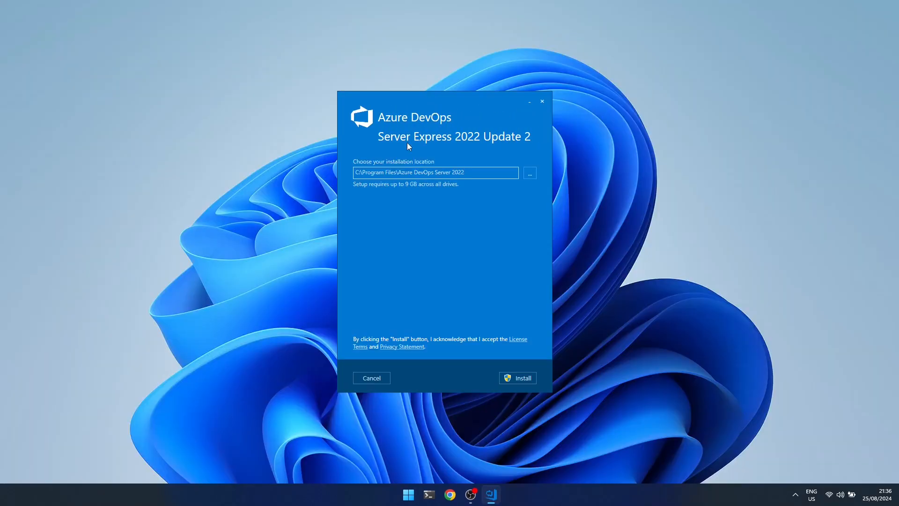
{"action": "left_click", "coordinate": [517, 377]}
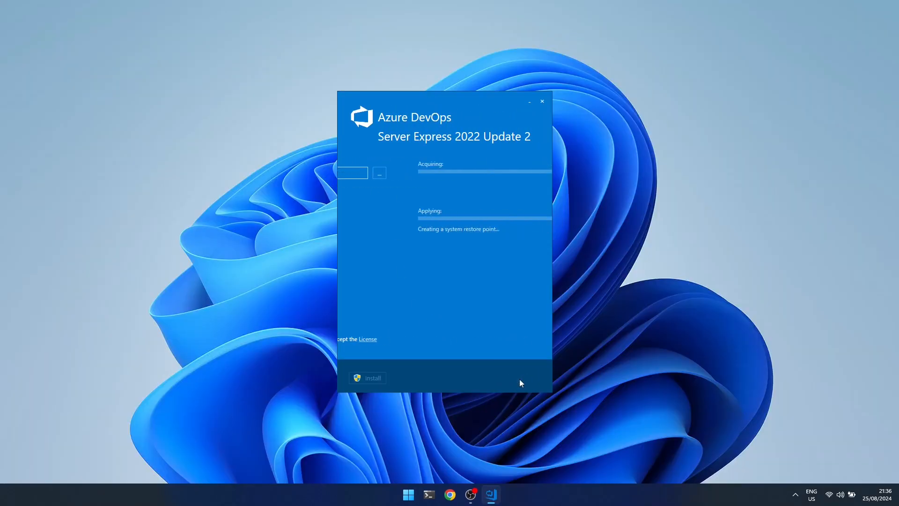
{"action": "left_click", "coordinate": [368, 377]}
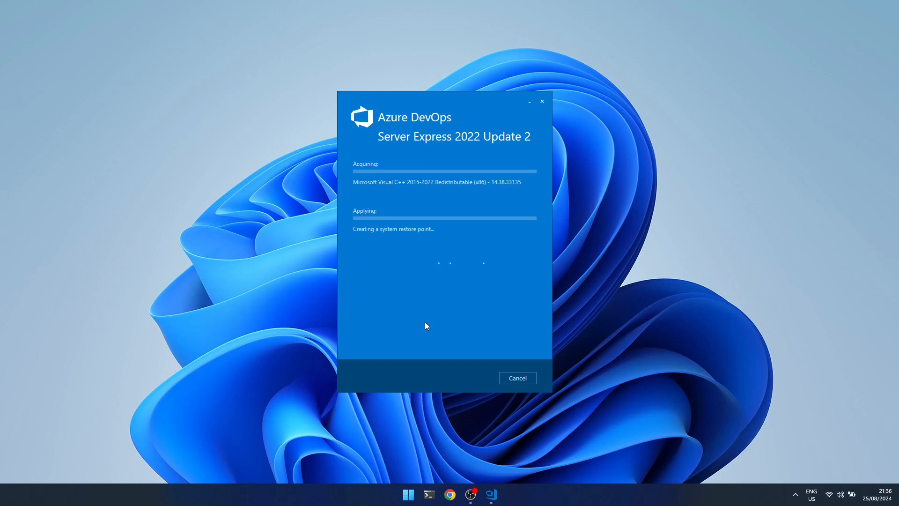
{"action": "mouse_move", "coordinate": [442, 327]}
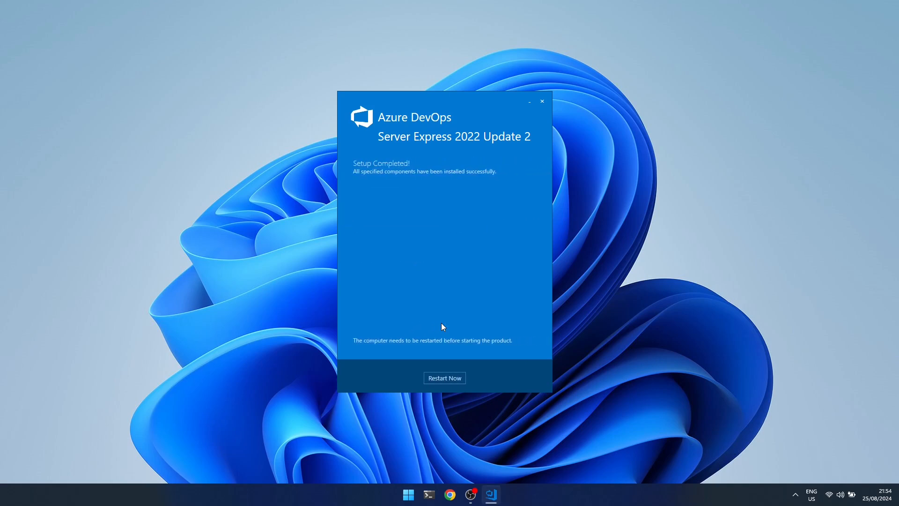
Finish setup and start the Configure Azure DevOps Server wizard from the Configuration Center.
{"action": "left_click", "coordinate": [444, 378]}
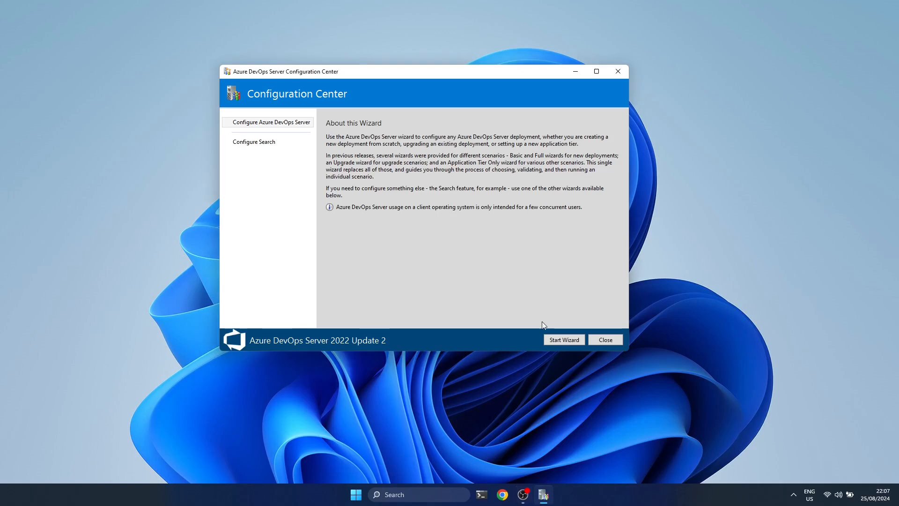
{"action": "left_click", "coordinate": [563, 340]}
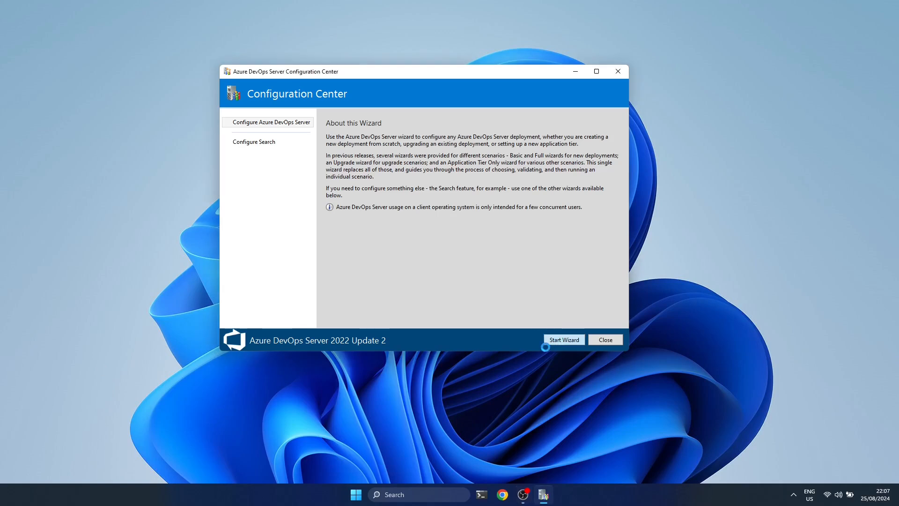
{"action": "left_click", "coordinate": [563, 339]}
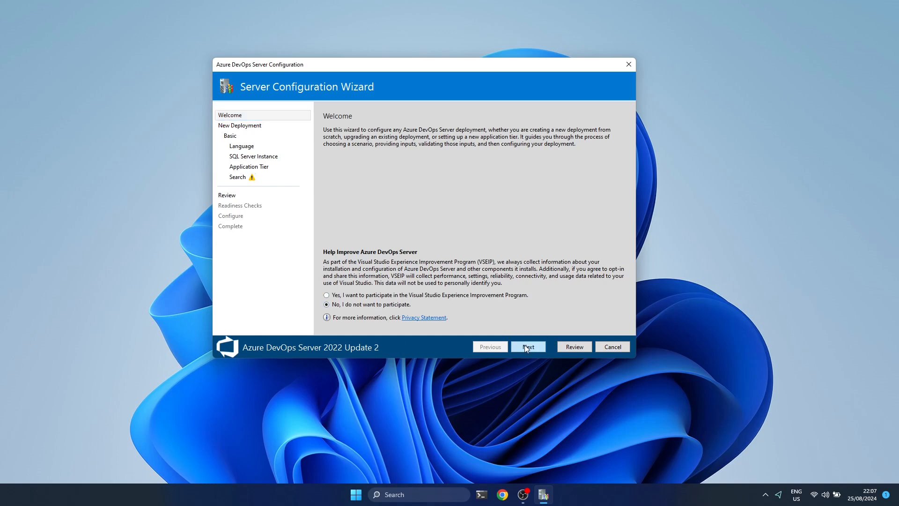
Choose the New Deployment - Advanced scenario and reach the database settings with advanced options.
{"action": "left_click", "coordinate": [527, 347]}
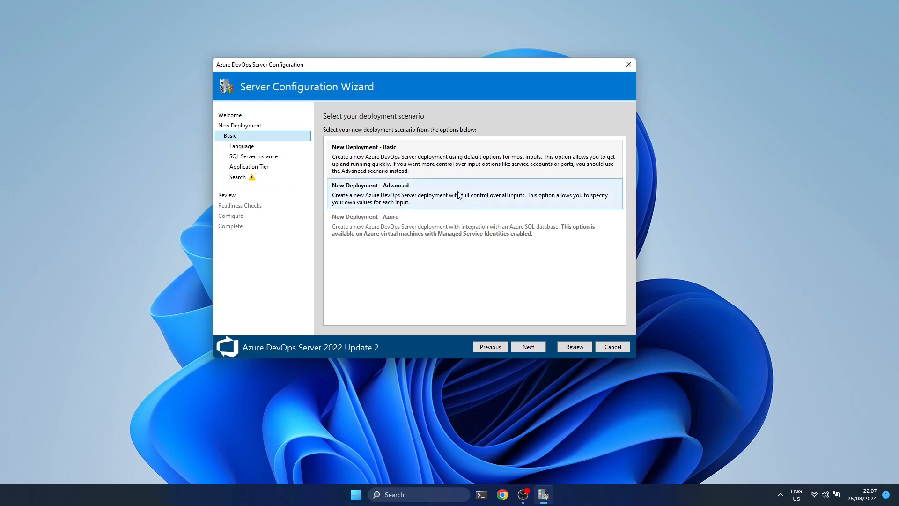
{"action": "left_click", "coordinate": [471, 193]}
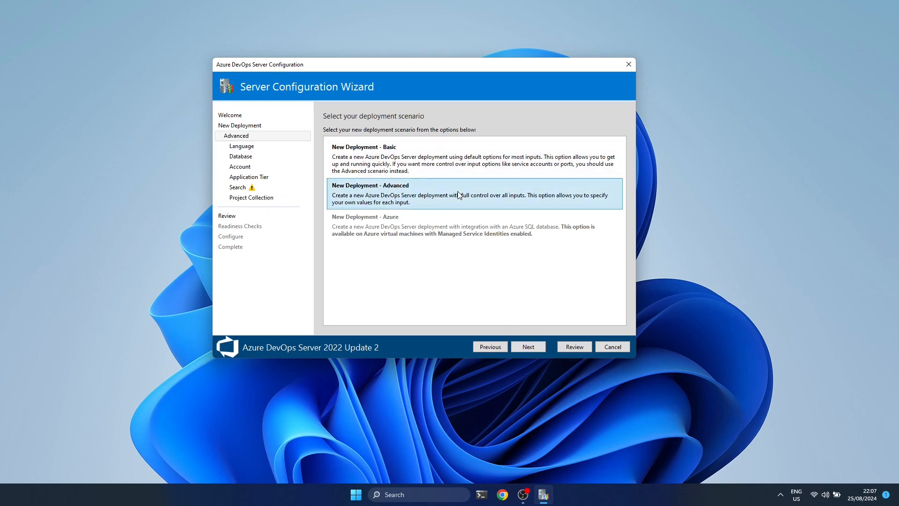
{"action": "left_click", "coordinate": [528, 346]}
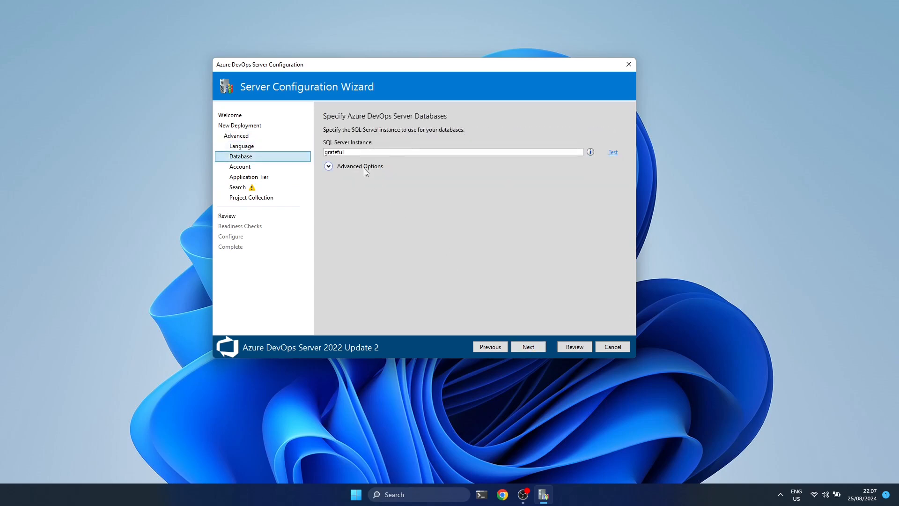
{"action": "left_click", "coordinate": [328, 166]}
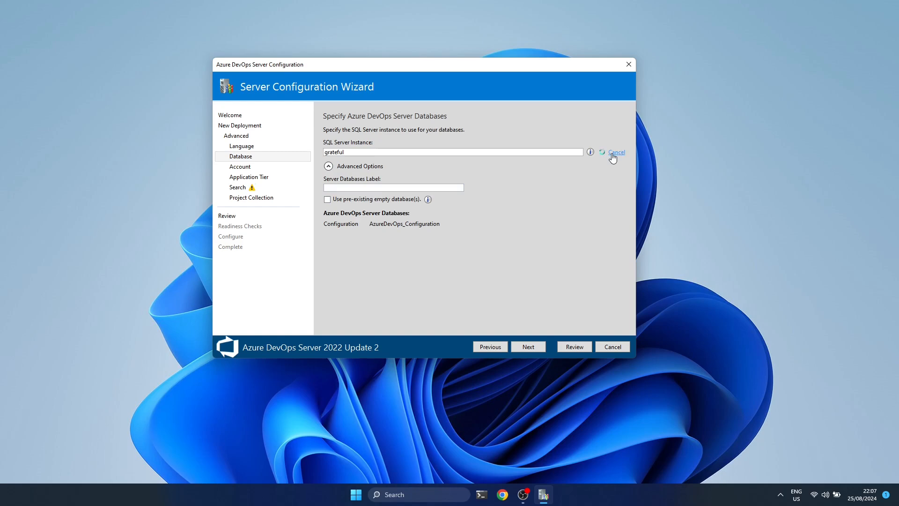
Advance through Account, Application Tier and Search pages to Project Collection.
{"action": "left_click", "coordinate": [527, 347]}
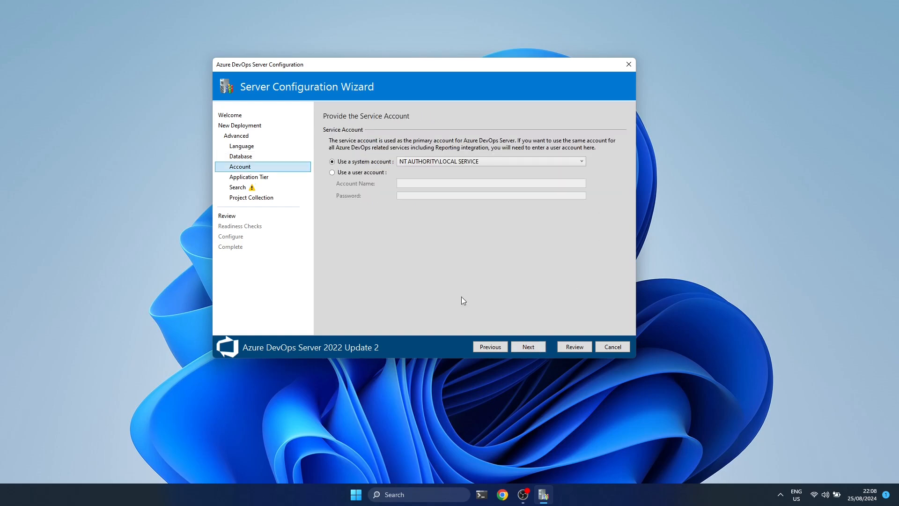
{"action": "left_click", "coordinate": [528, 347]}
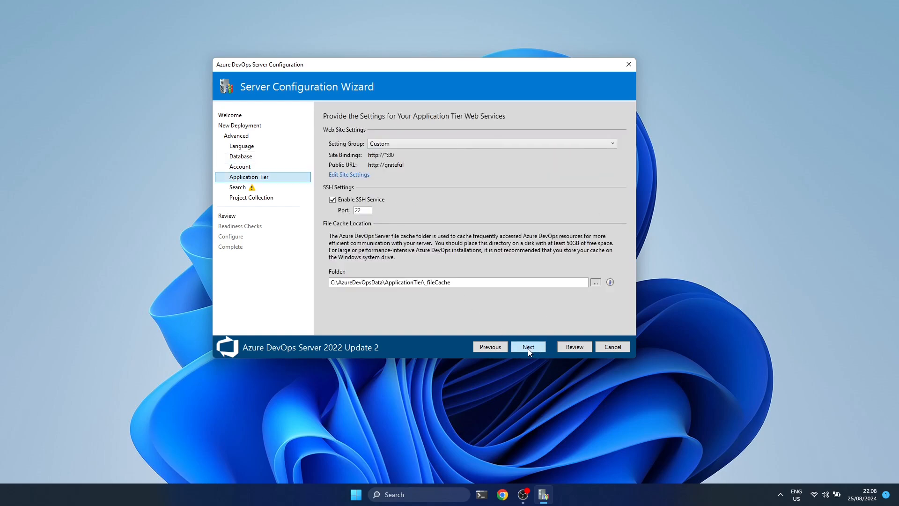
{"action": "mouse_move", "coordinate": [534, 347]}
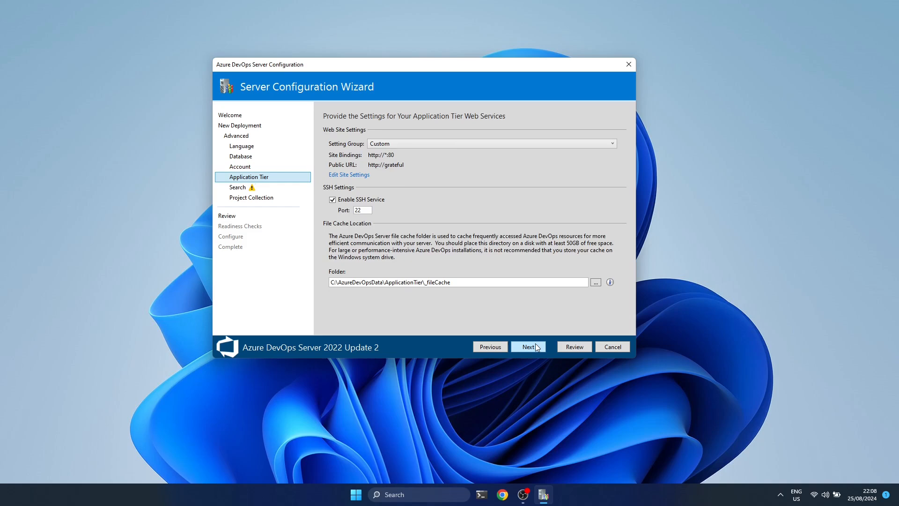
{"action": "left_click", "coordinate": [527, 346]}
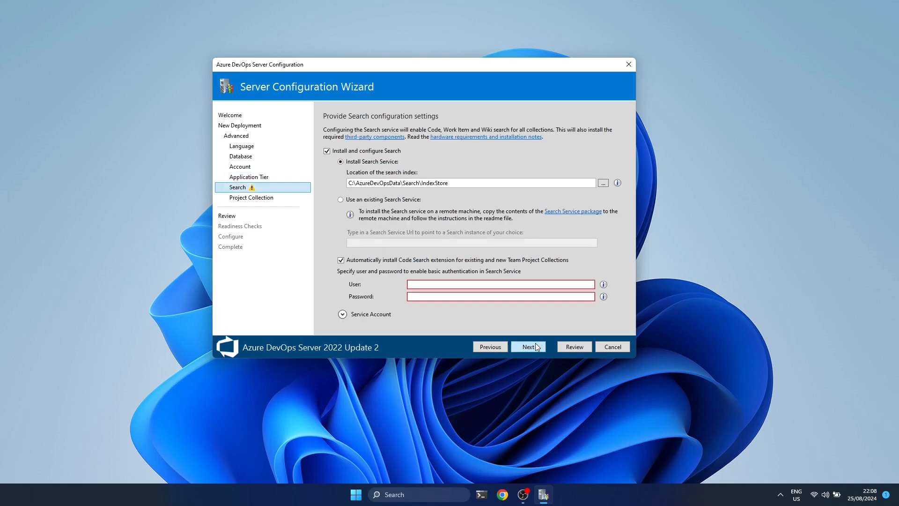
{"action": "left_click", "coordinate": [528, 346]}
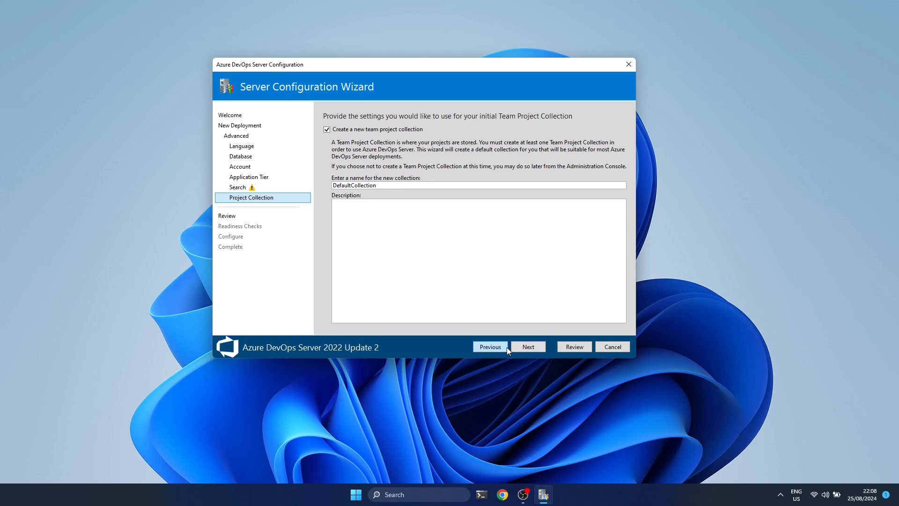
Review the configuration summary with the azdevopscodesearch credentials filled, then start the readiness checks.
{"action": "left_click", "coordinate": [527, 347]}
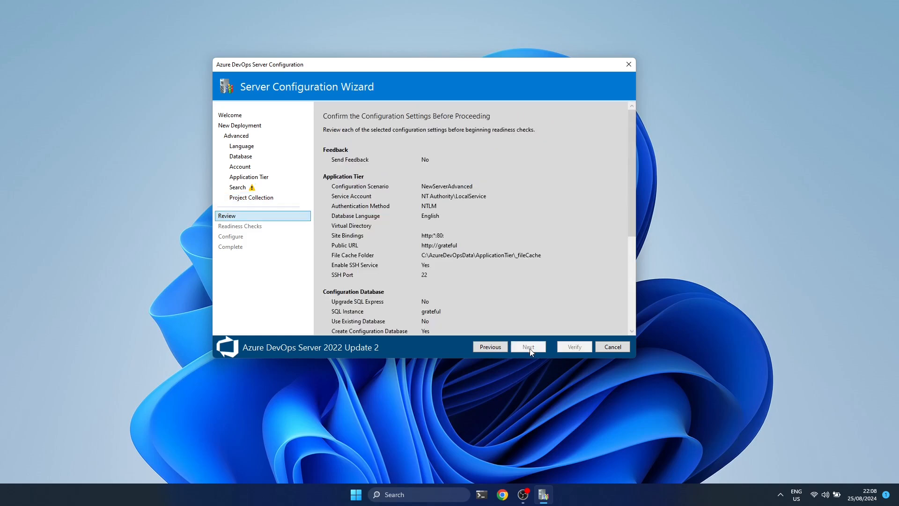
{"action": "scroll", "scroll_direction": "down", "scroll_amount": 3}
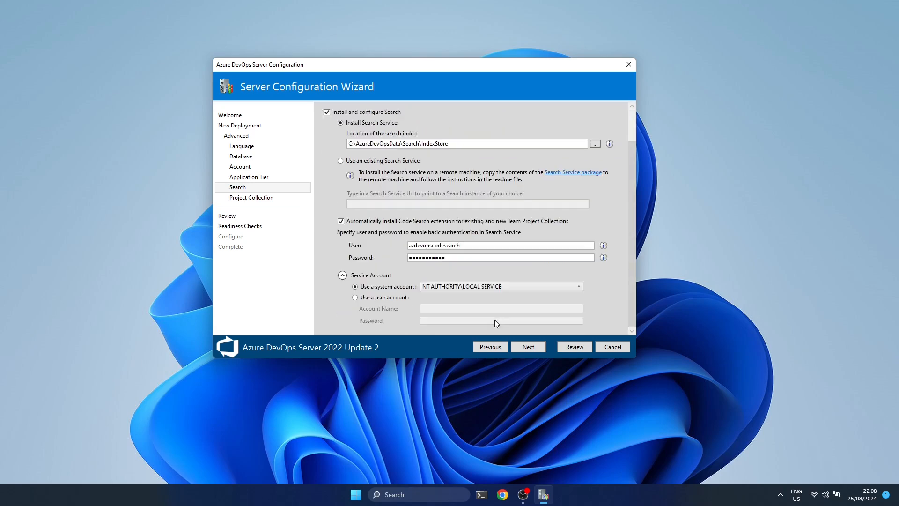
{"action": "left_click", "coordinate": [528, 346]}
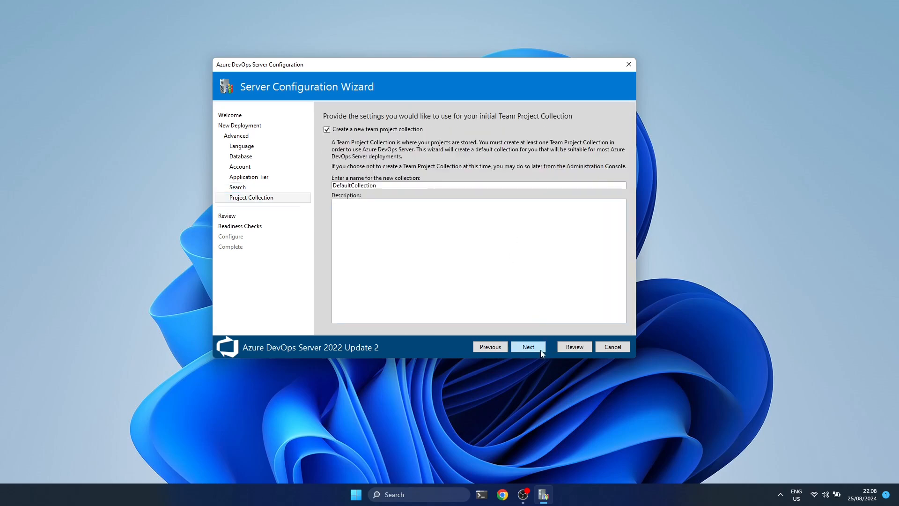
{"action": "left_click", "coordinate": [528, 346]}
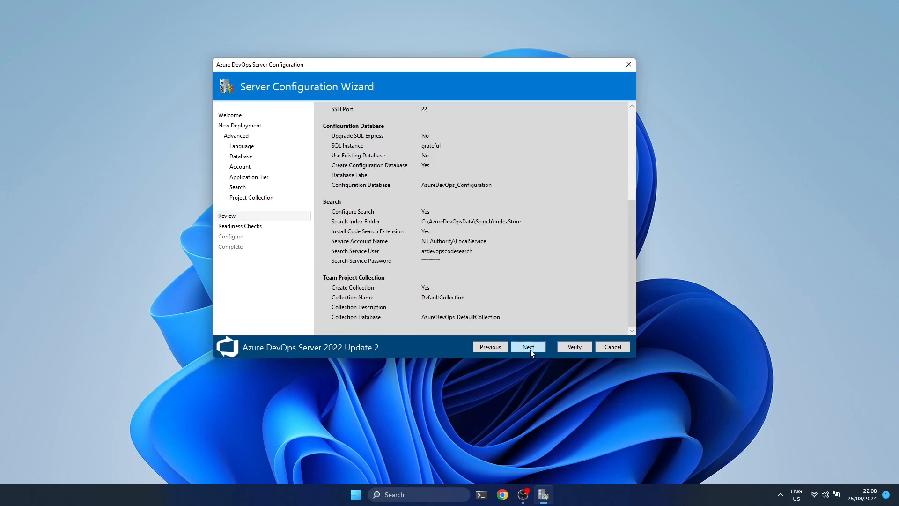
{"action": "left_click", "coordinate": [527, 347]}
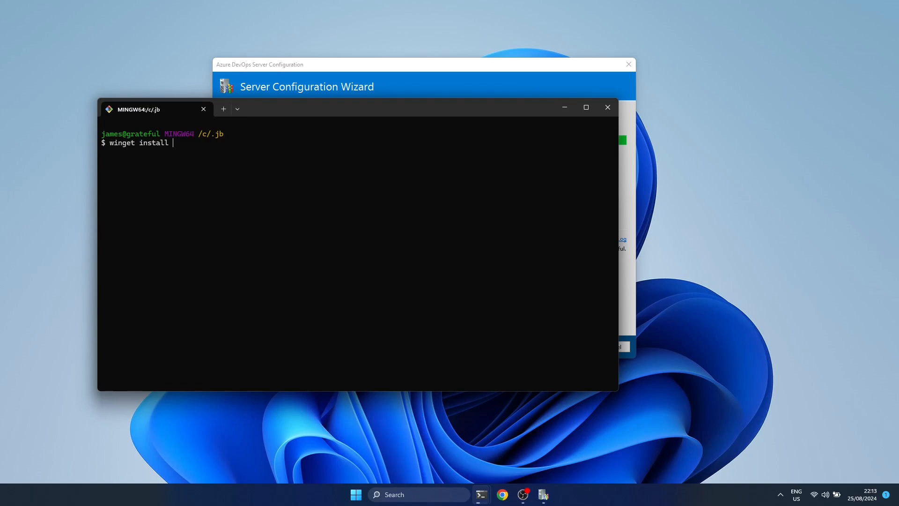
Enter the command winget install Microsoft.SQLServer.2022.Express at the terminal prompt.
{"action": "type", "text": "Microsoft.SQLServer.2022.Express"}
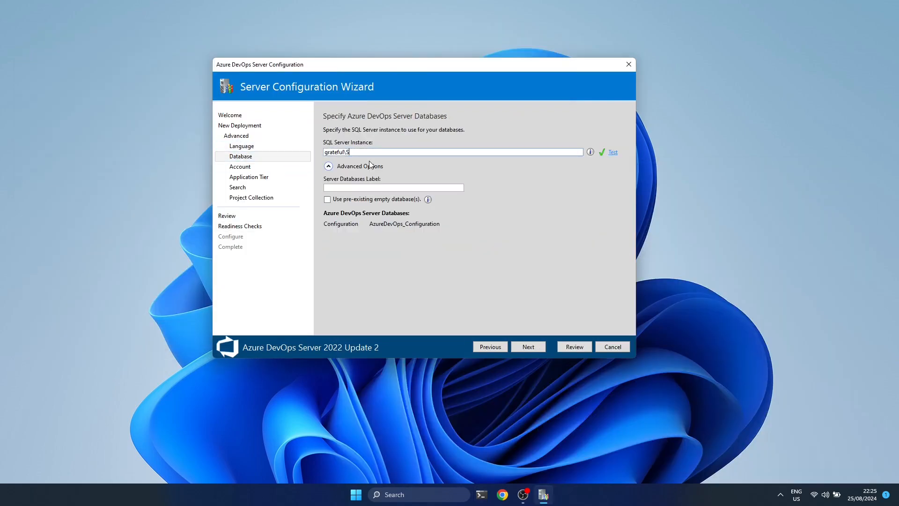
Set the SQL Server instance to grateful\SQLExpress and rerun the readiness checks until all pass.
{"action": "type", "text": "QLExpress"}
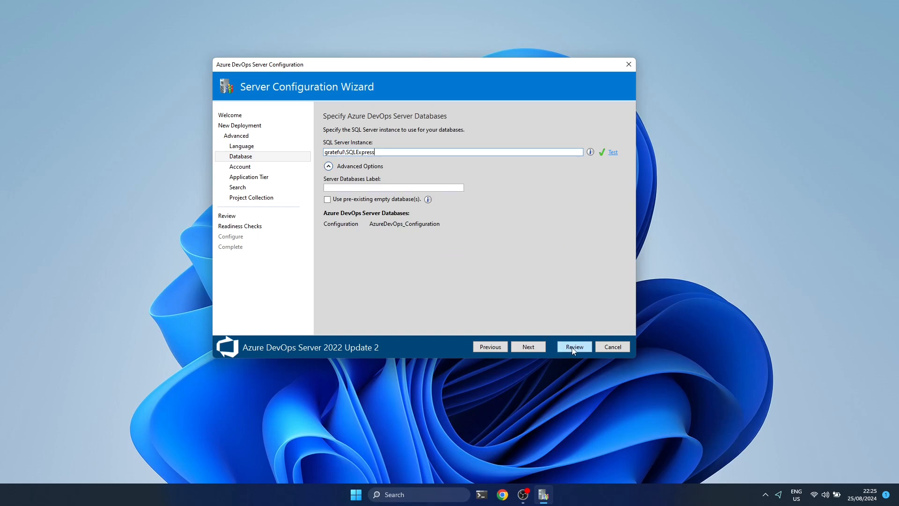
{"action": "left_click", "coordinate": [574, 347]}
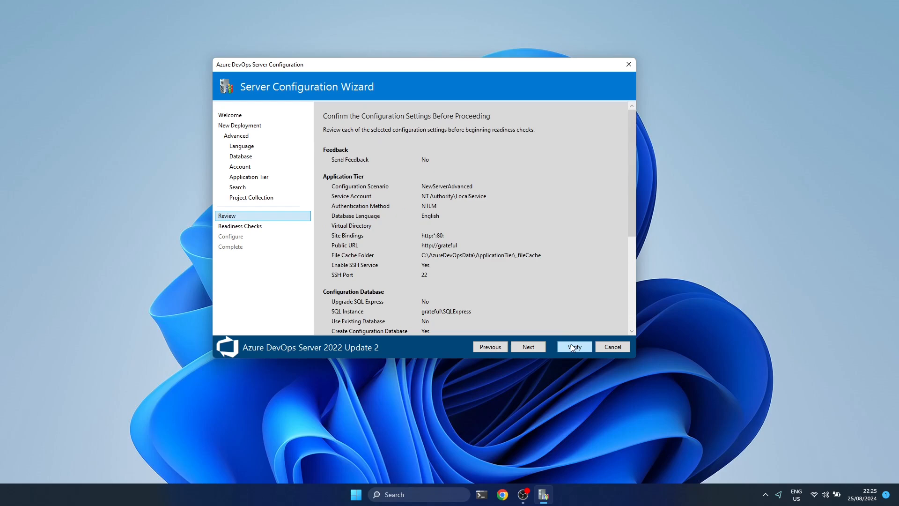
{"action": "left_click", "coordinate": [573, 346]}
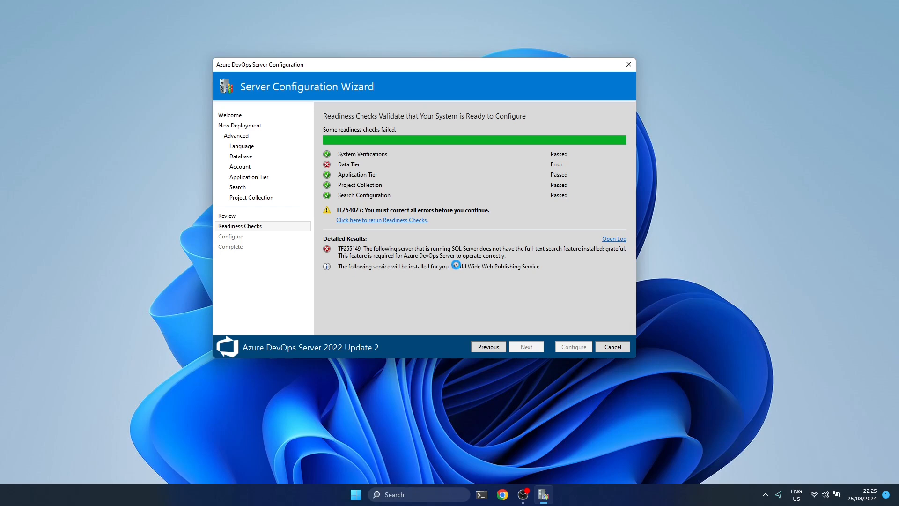
{"action": "left_click", "coordinate": [381, 220]}
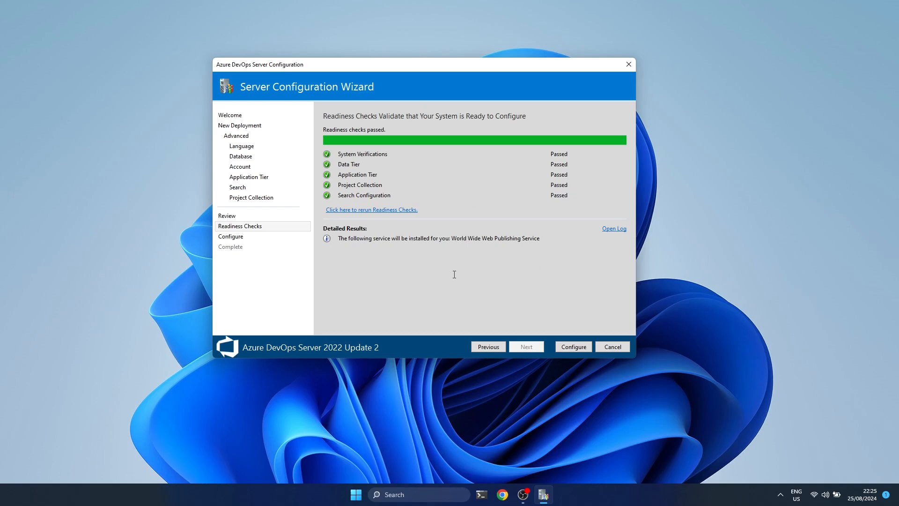
{"action": "left_click", "coordinate": [573, 347]}
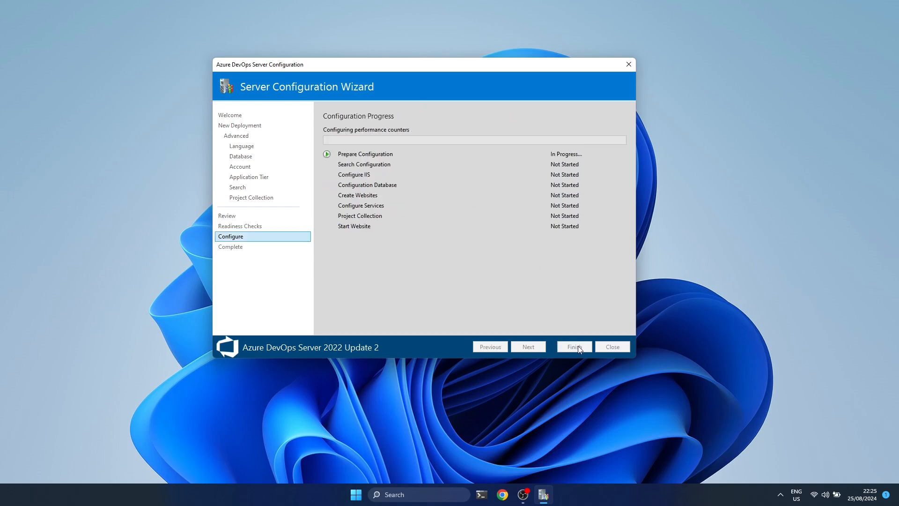
{"action": "mouse_move", "coordinate": [567, 352]}
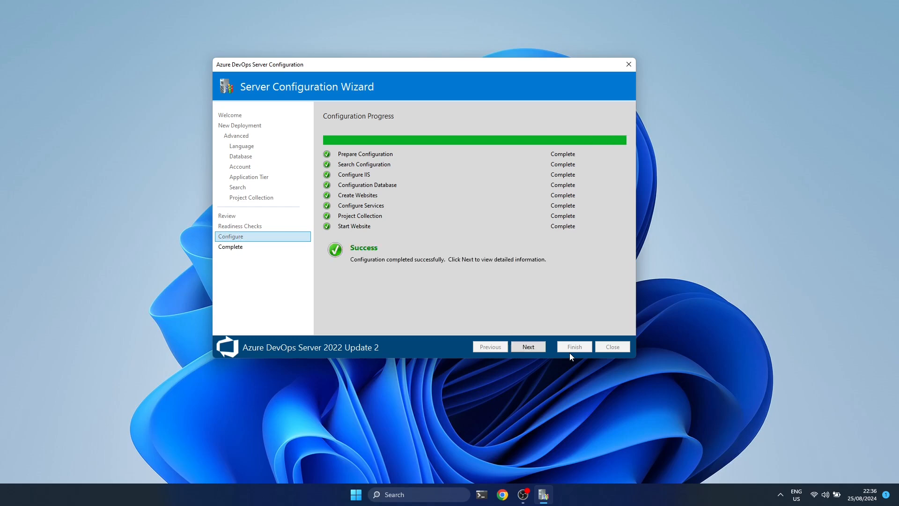
{"action": "left_click", "coordinate": [527, 347]}
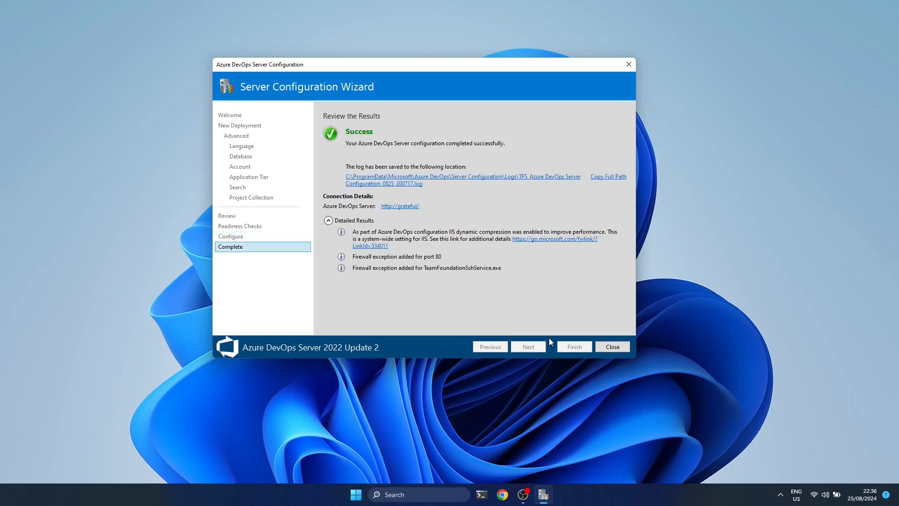
{"action": "mouse_move", "coordinate": [400, 206]}
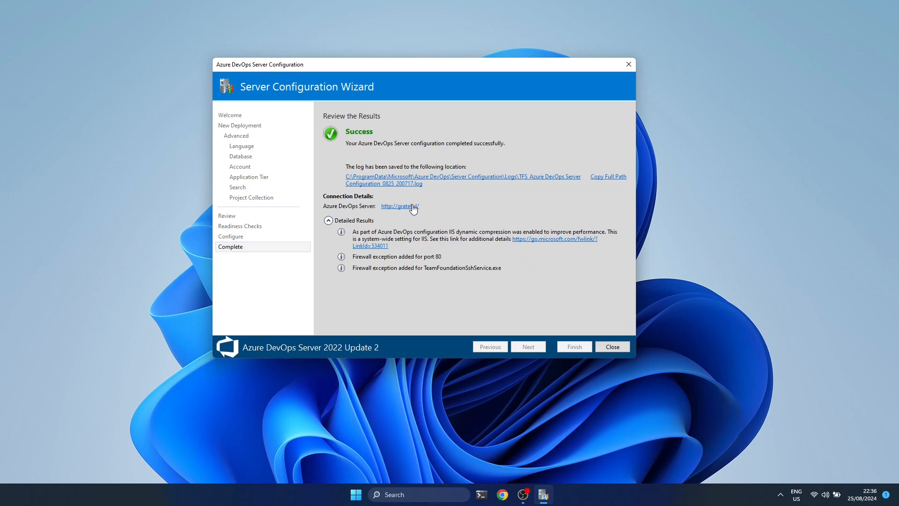
{"action": "left_click", "coordinate": [399, 207]}
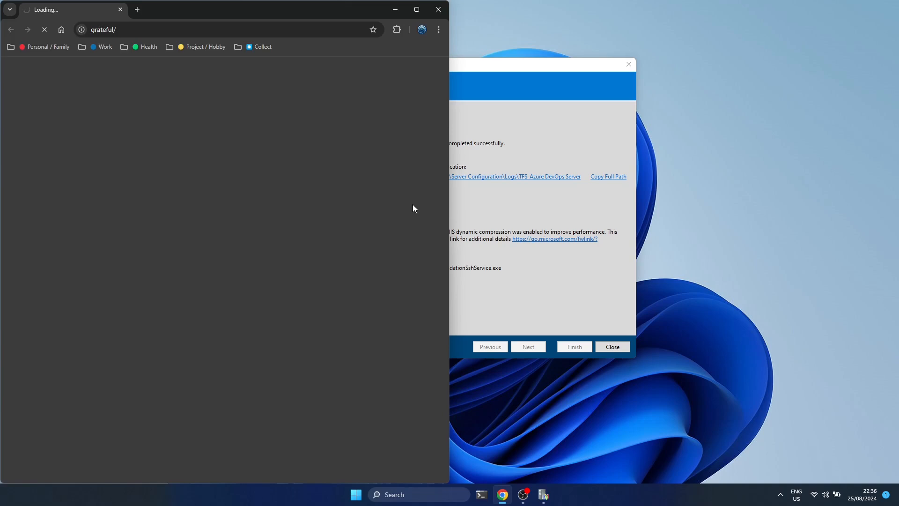
{"action": "mouse_move", "coordinate": [523, 299]}
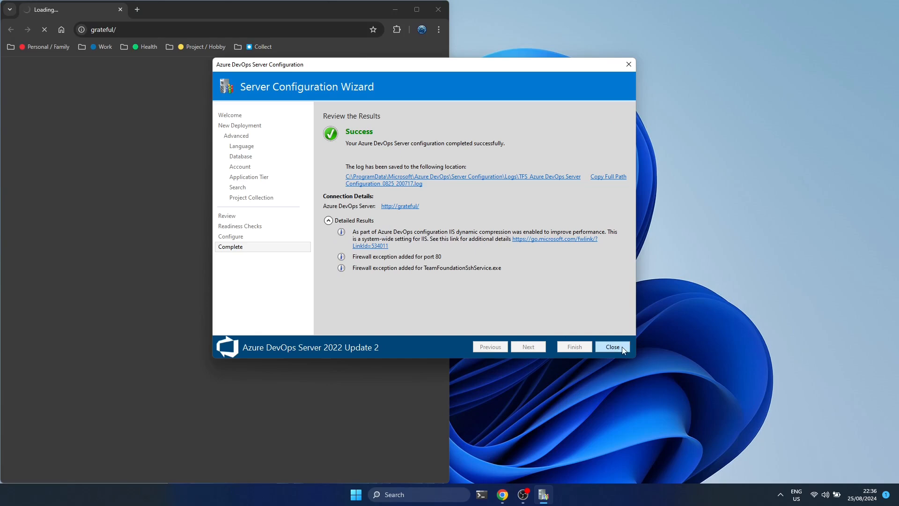
Close the wizard and Configuration Center and view the Application Tier summary in the admin console.
{"action": "left_click", "coordinate": [612, 347]}
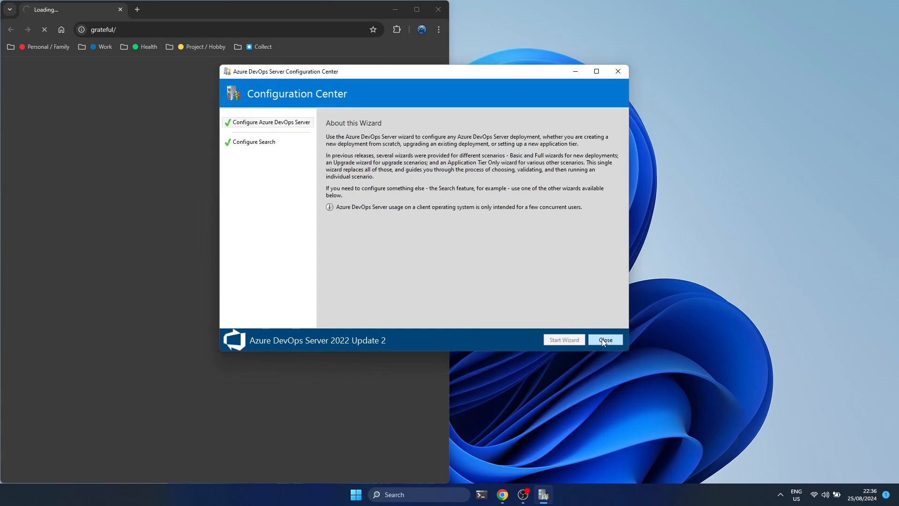
{"action": "left_click", "coordinate": [604, 340]}
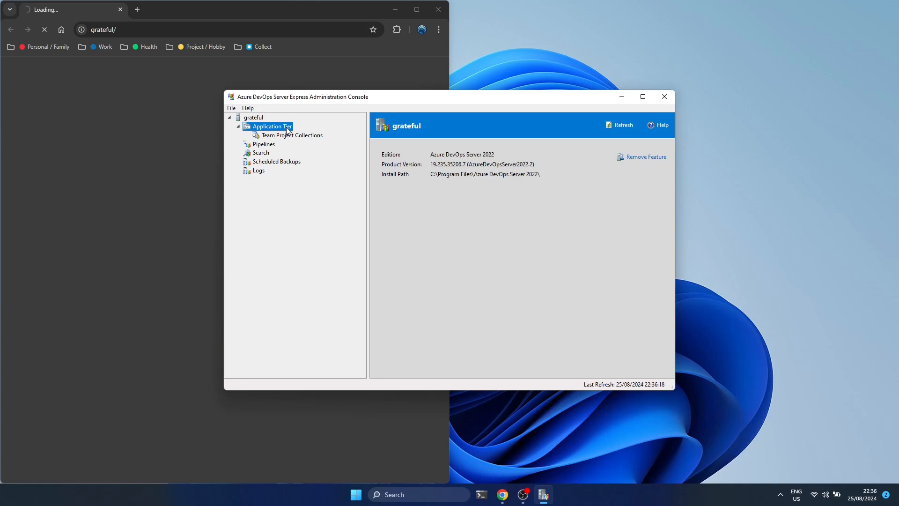
{"action": "left_click", "coordinate": [273, 126]}
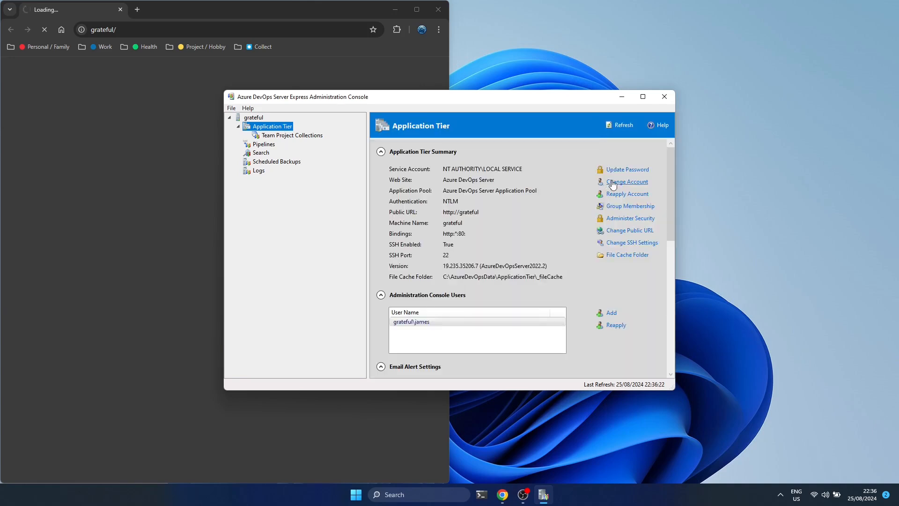
{"action": "mouse_move", "coordinate": [641, 197]}
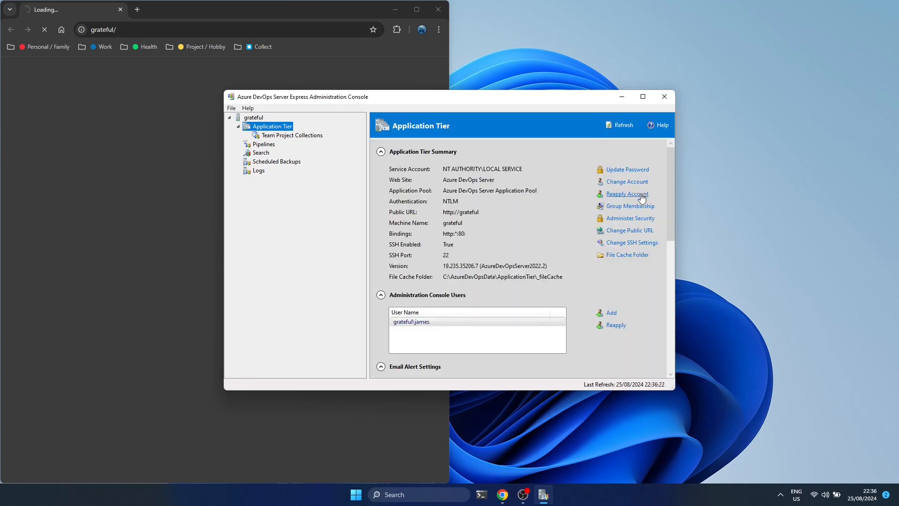
{"action": "mouse_move", "coordinate": [630, 243]}
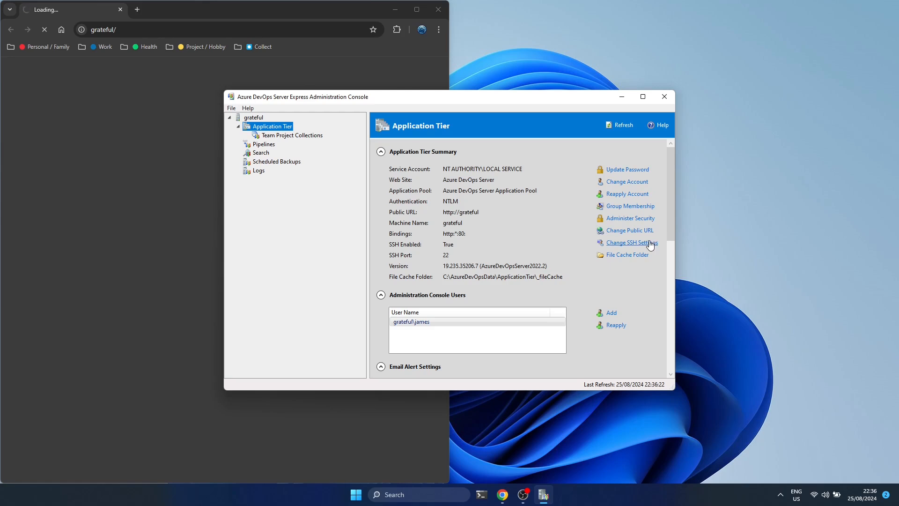
{"action": "mouse_move", "coordinate": [638, 263]}
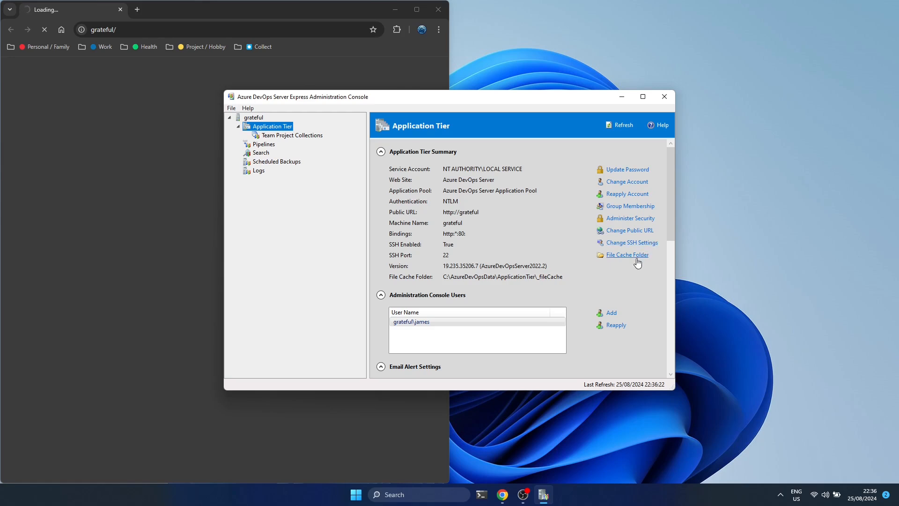
Inspect DefaultCollection's Team Projects and Status tabs, confirming no team projects exist yet.
{"action": "left_click", "coordinate": [292, 135]}
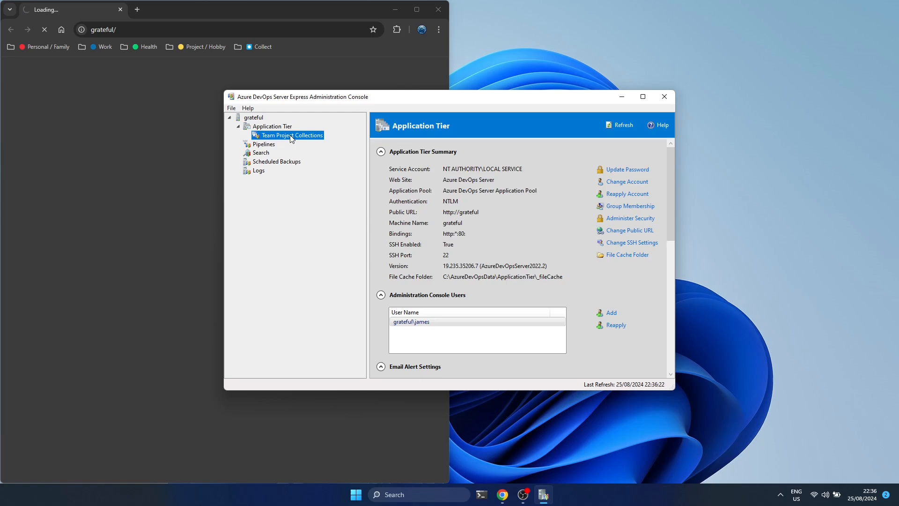
{"action": "left_click", "coordinate": [291, 135]}
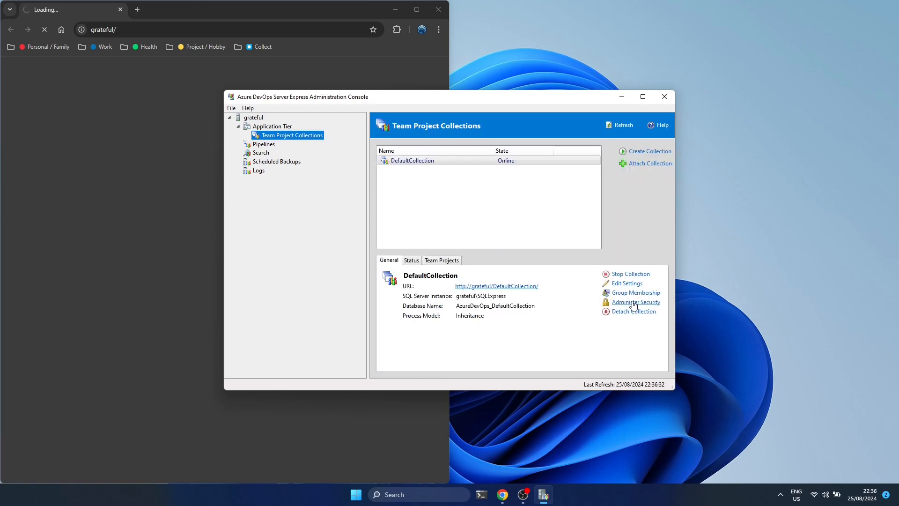
{"action": "left_click", "coordinate": [442, 260]}
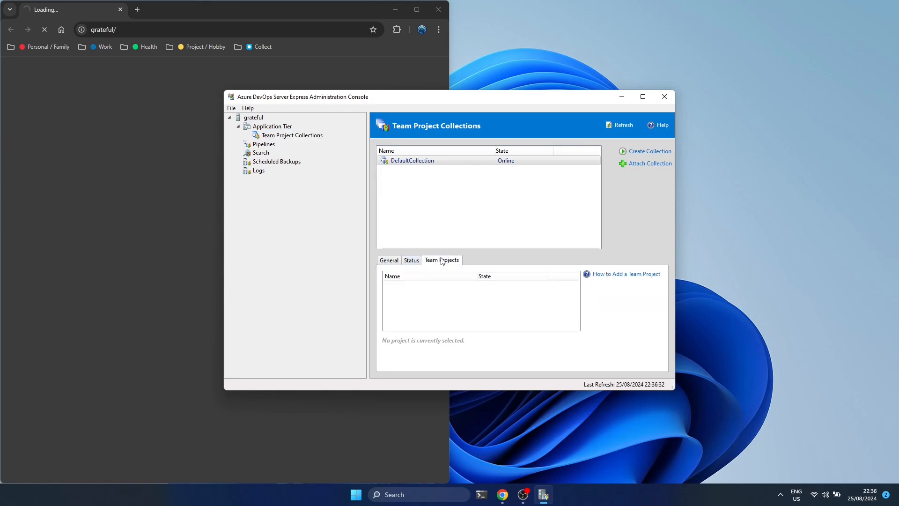
{"action": "left_click", "coordinate": [410, 260]}
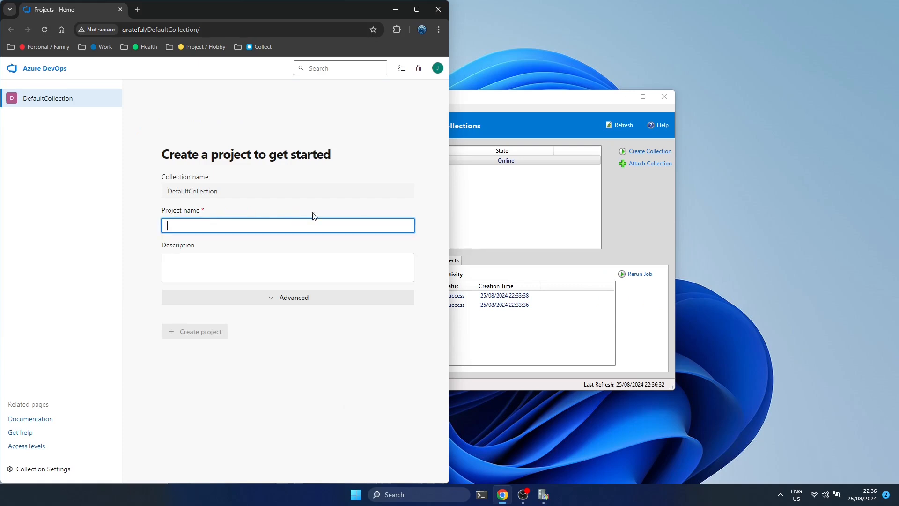
Create 'Project - Basic process' with Git, Basic process and description 'Sample with the basic process.'.
{"action": "left_click", "coordinate": [294, 297]}
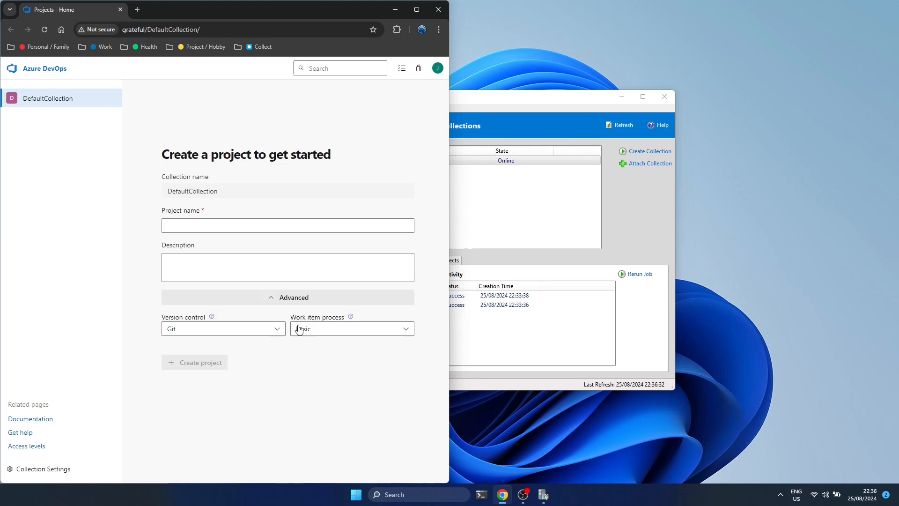
{"action": "left_click", "coordinate": [350, 328]}
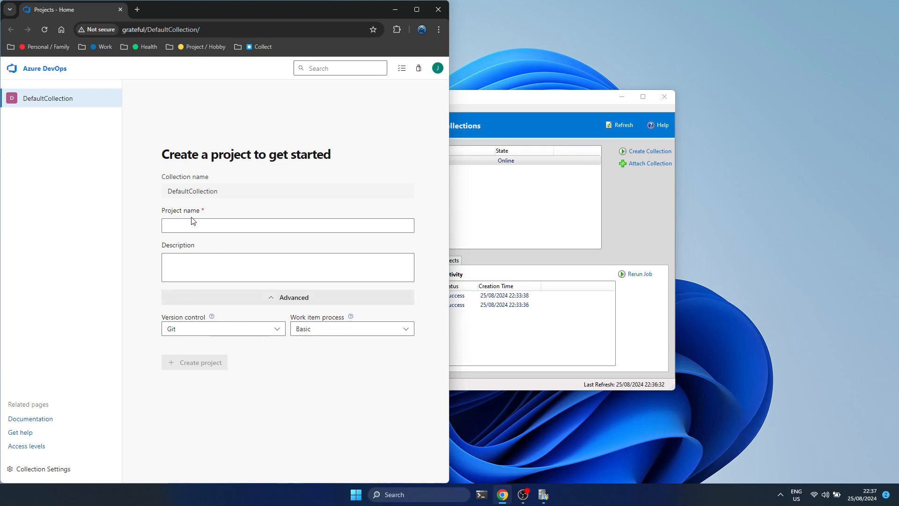
{"action": "type", "text": "Sample with the basic process."}
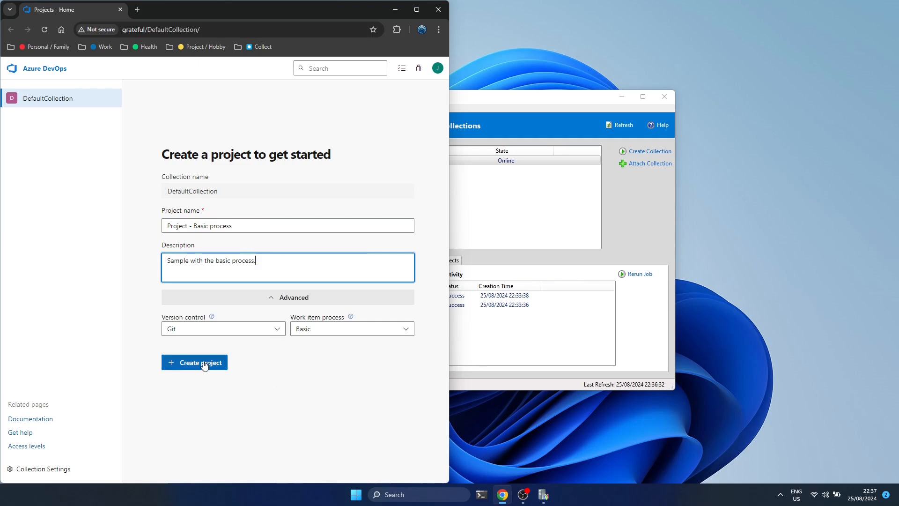
{"action": "left_click", "coordinate": [193, 362]}
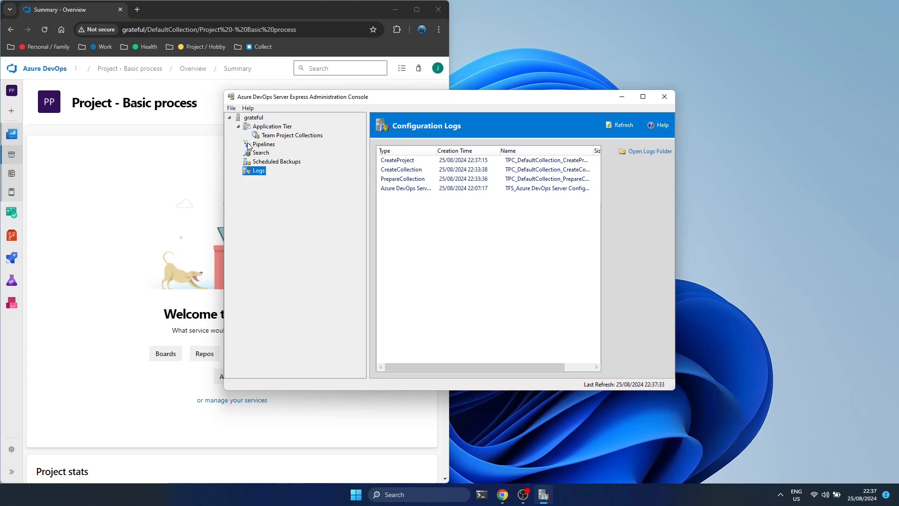
Show DefaultCollection's Team Projects list, confirming 'Project - Basic process' is active.
{"action": "left_click", "coordinate": [293, 135]}
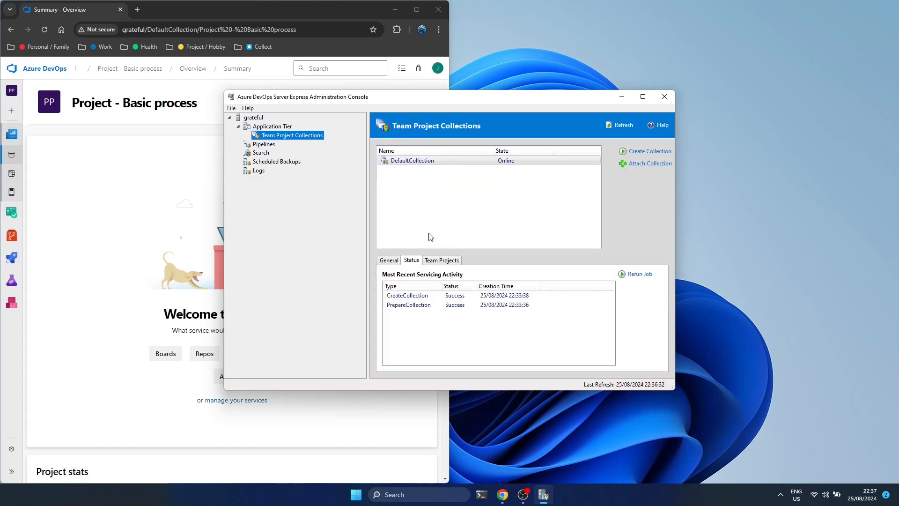
{"action": "left_click", "coordinate": [442, 260]}
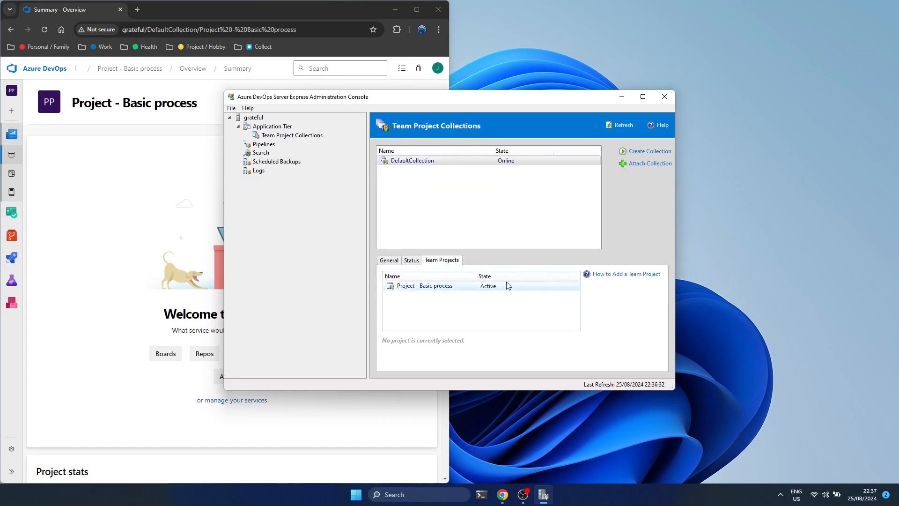
{"action": "left_click", "coordinate": [426, 286]}
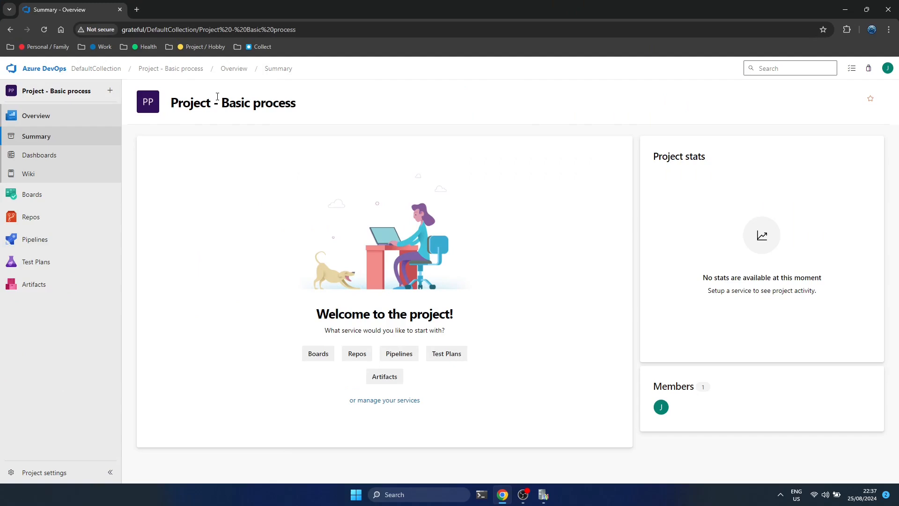
{"action": "mouse_move", "coordinate": [151, 92]}
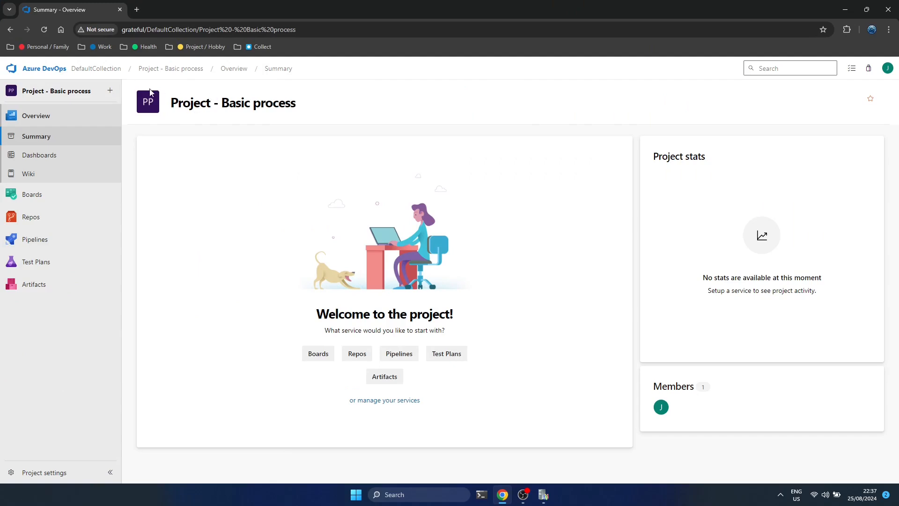